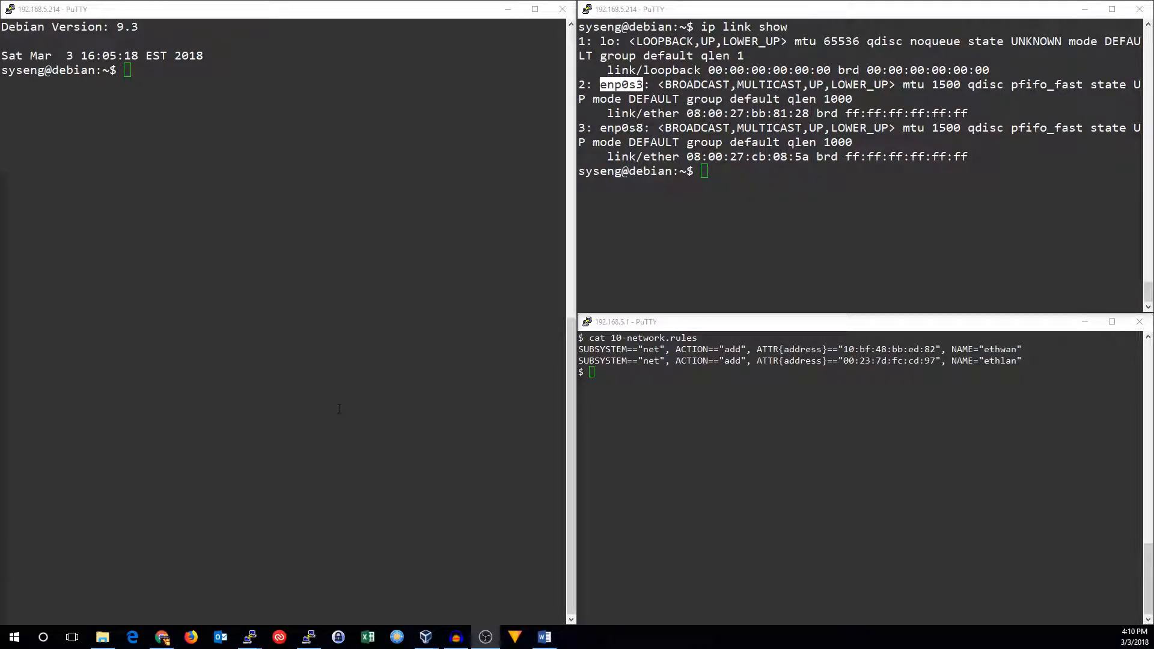
pyautogui.moveTo(335, 395)
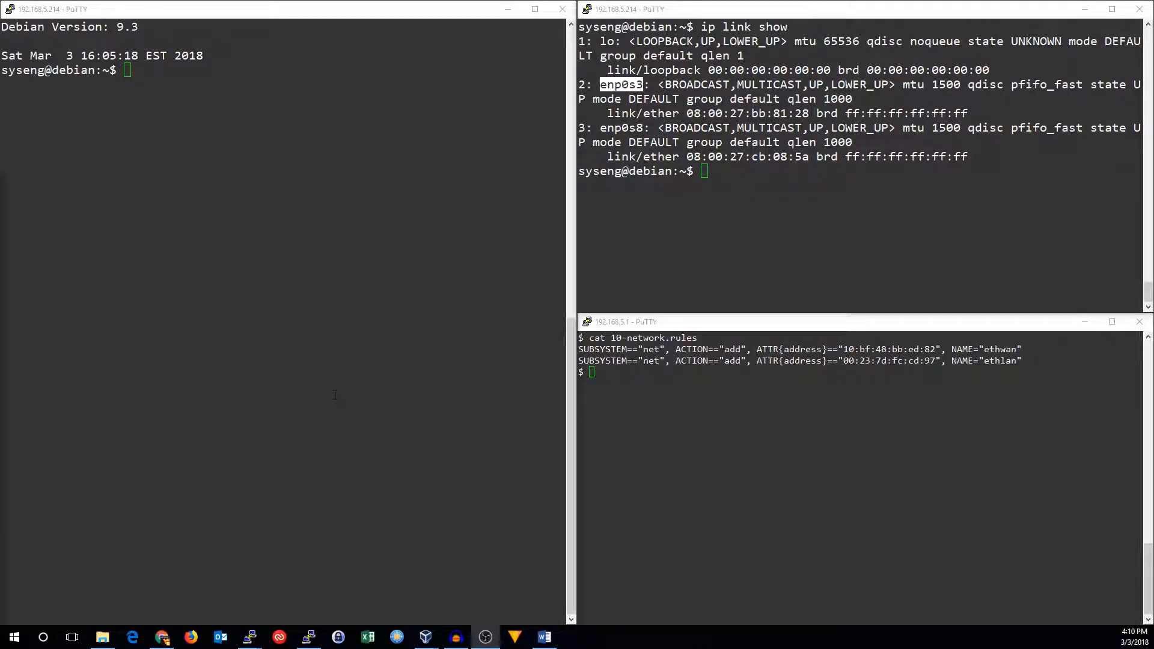
pyautogui.moveTo(307, 328)
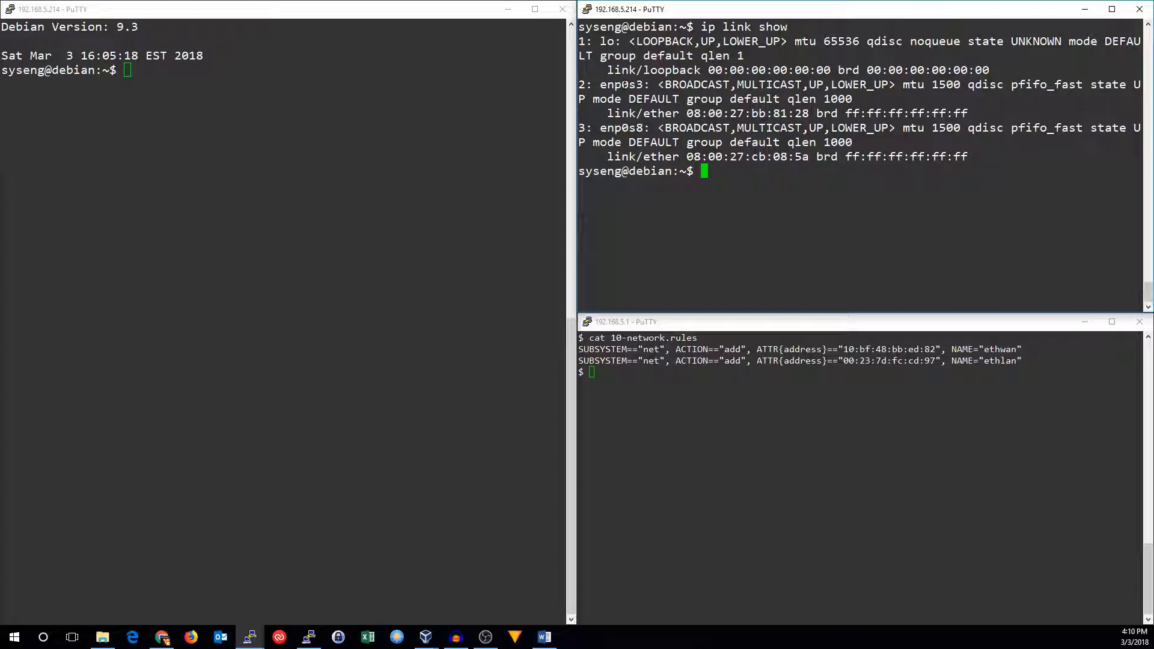
# Change to /etc/udev/rules.d and create 10-network.rules in vi with sudo
pyautogui.doubleClick(619, 84)
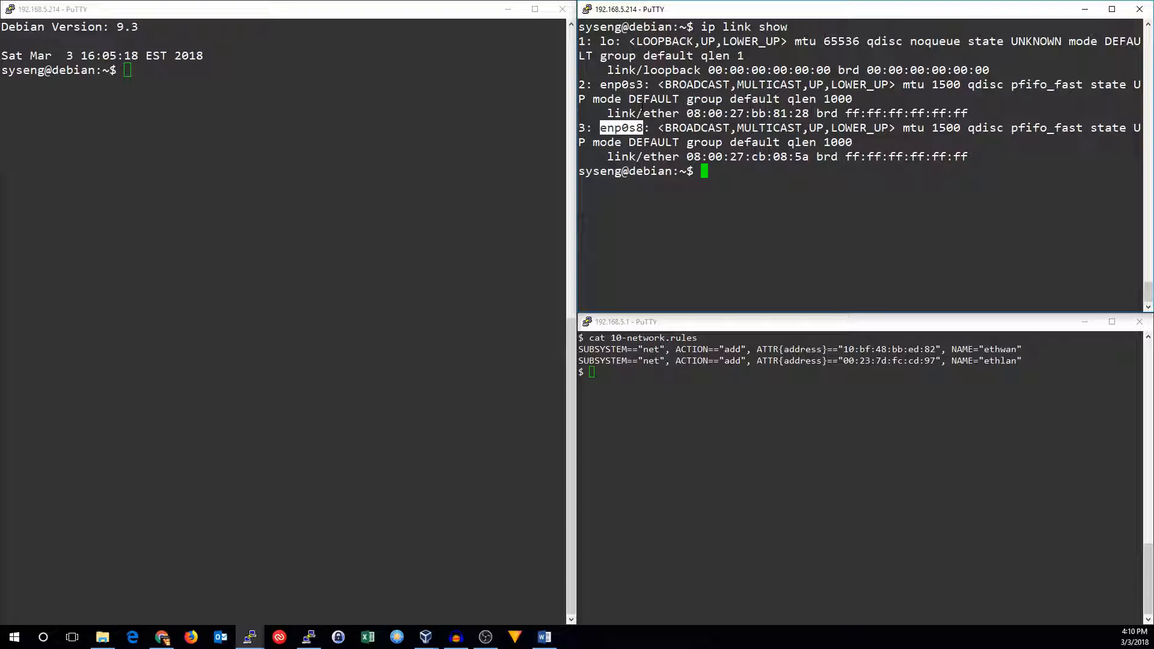
pyautogui.moveTo(309, 292)
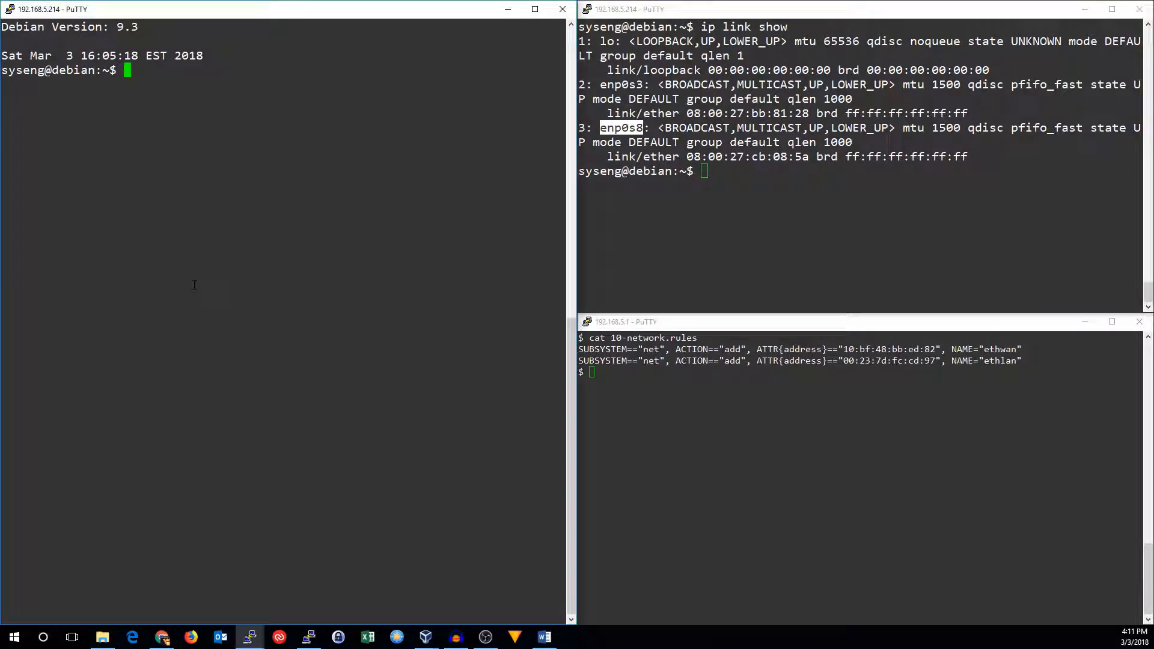
pyautogui.write('xs /wr')
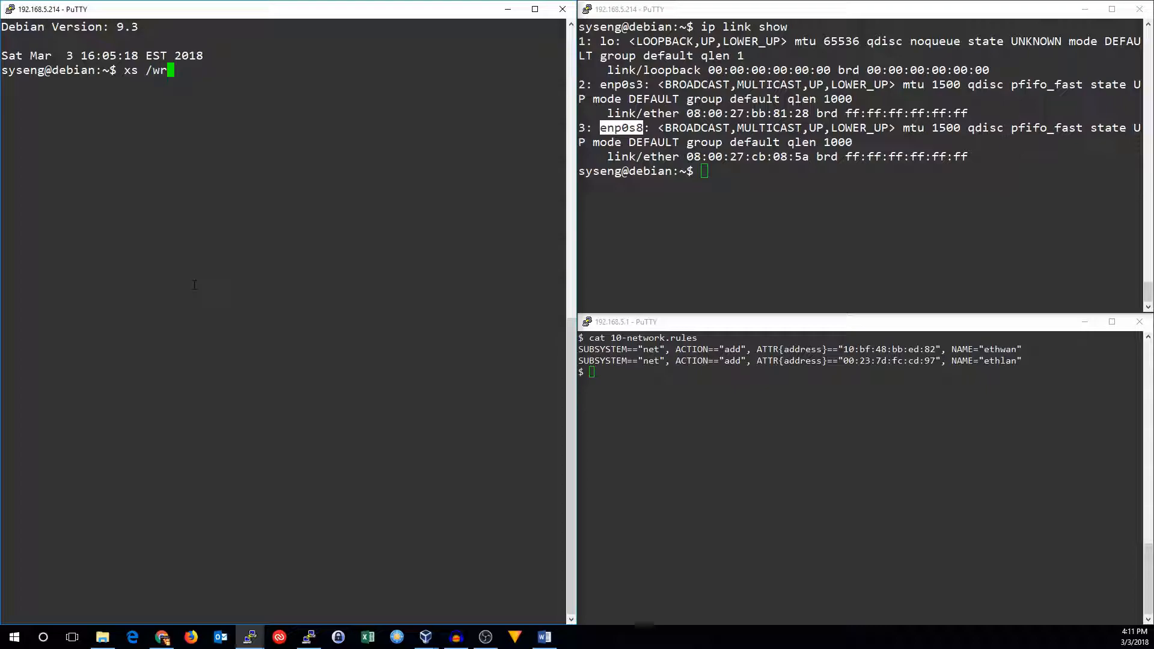
pyautogui.write('cd /etc/udev/rules.d/')
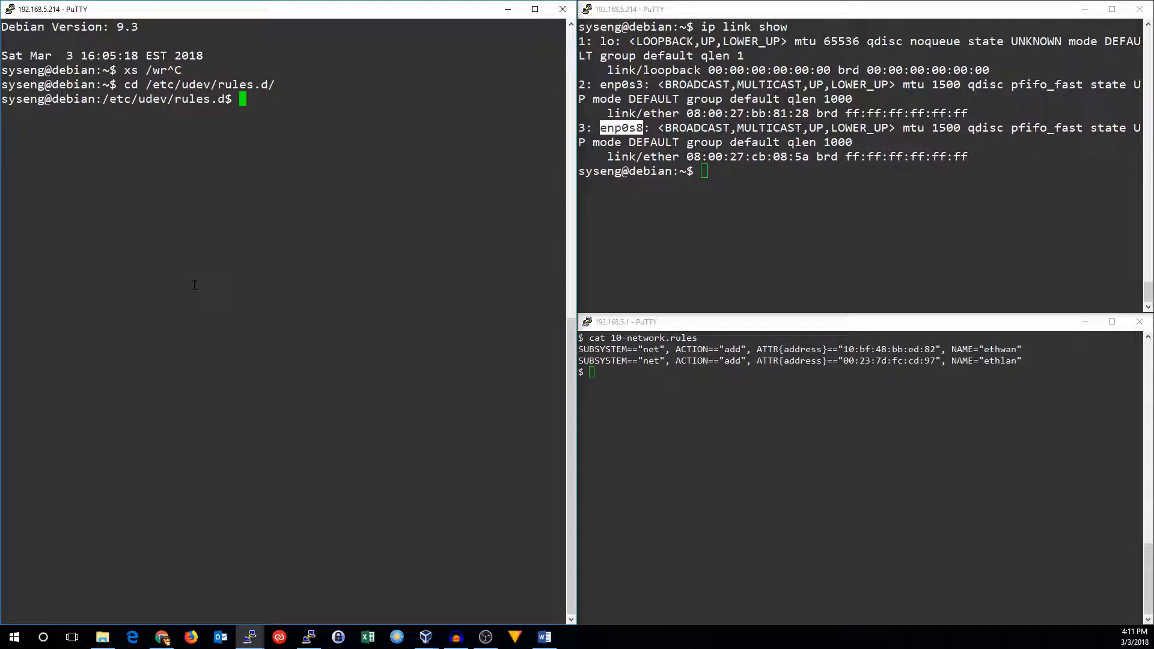
pyautogui.write('sudo vi 10-netwo')
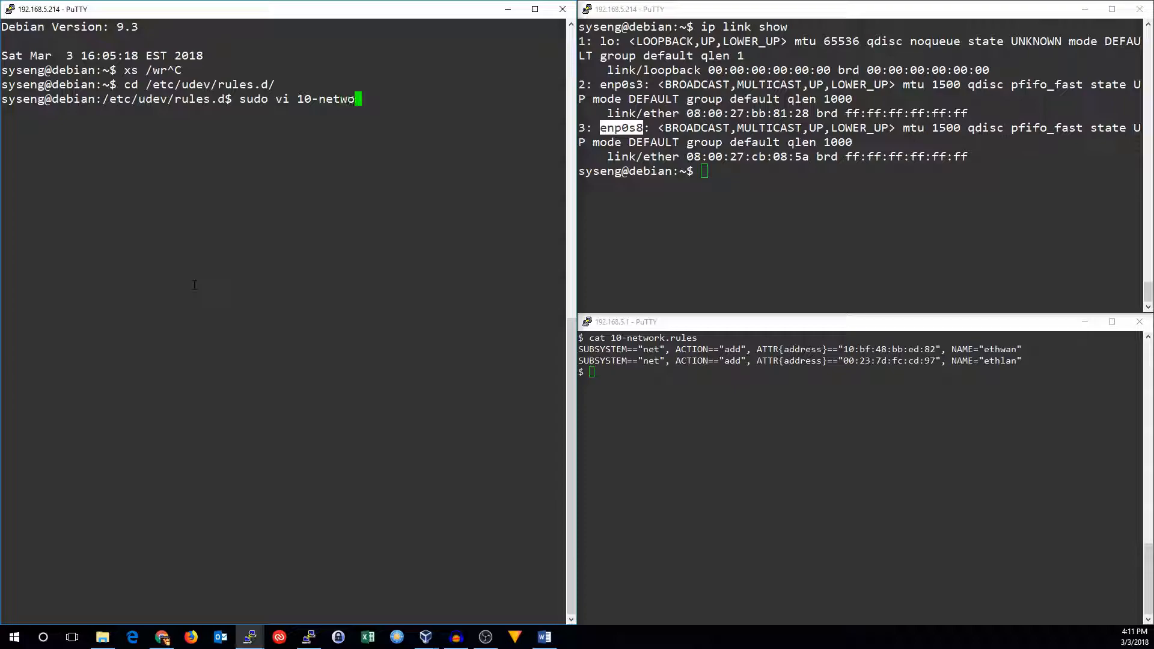
pyautogui.write('rk.rules')
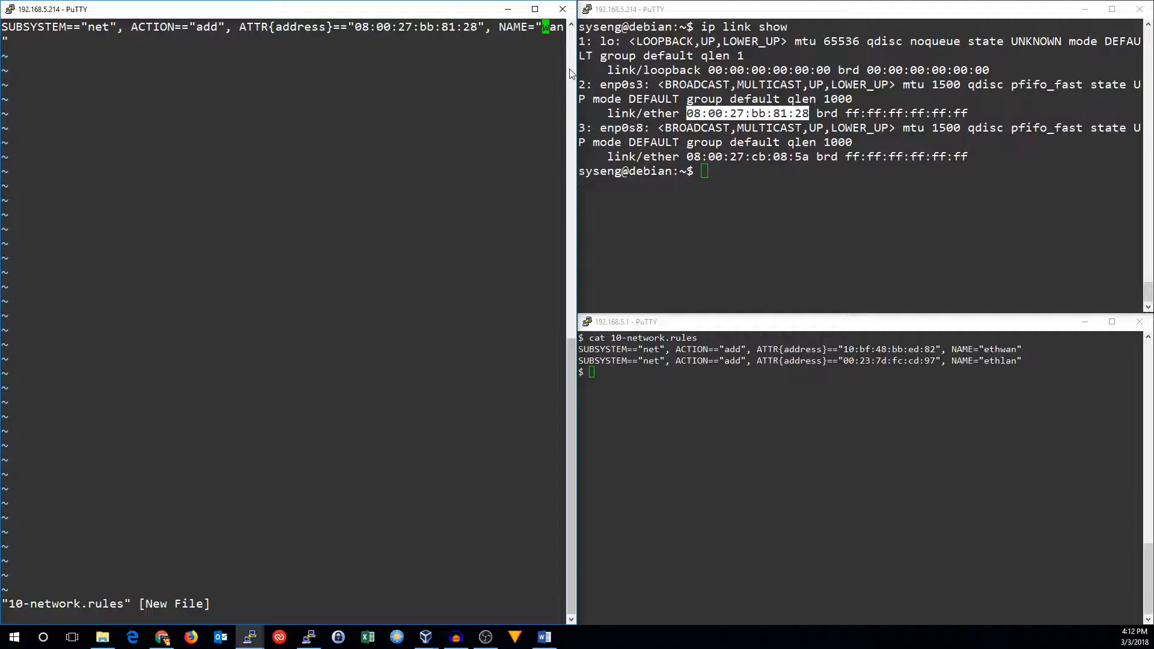
# Enter the rule lines naming MAC 08:00:27:bb:81:28 wan and 08:00:27:cb:08:5a lan
pyautogui.press('Enter')
pyautogui.write('sudo vi /e')
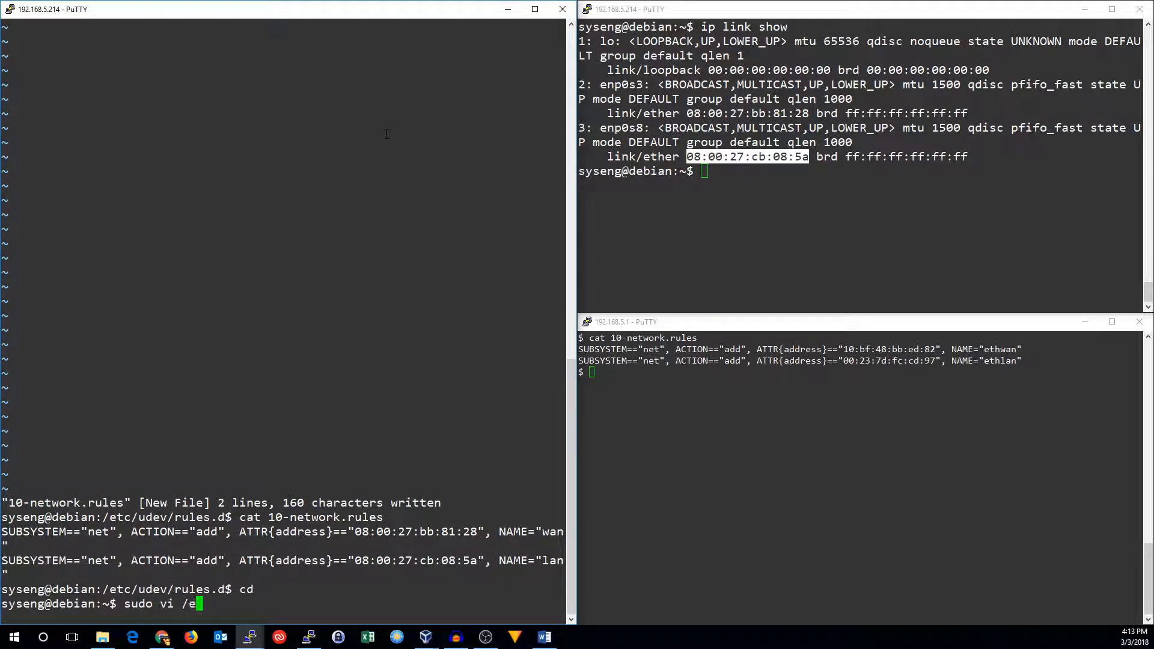
# Edit /etc/network/interfaces in vi and substitute enp0s3 with wan
pyautogui.write('tc/network/int')
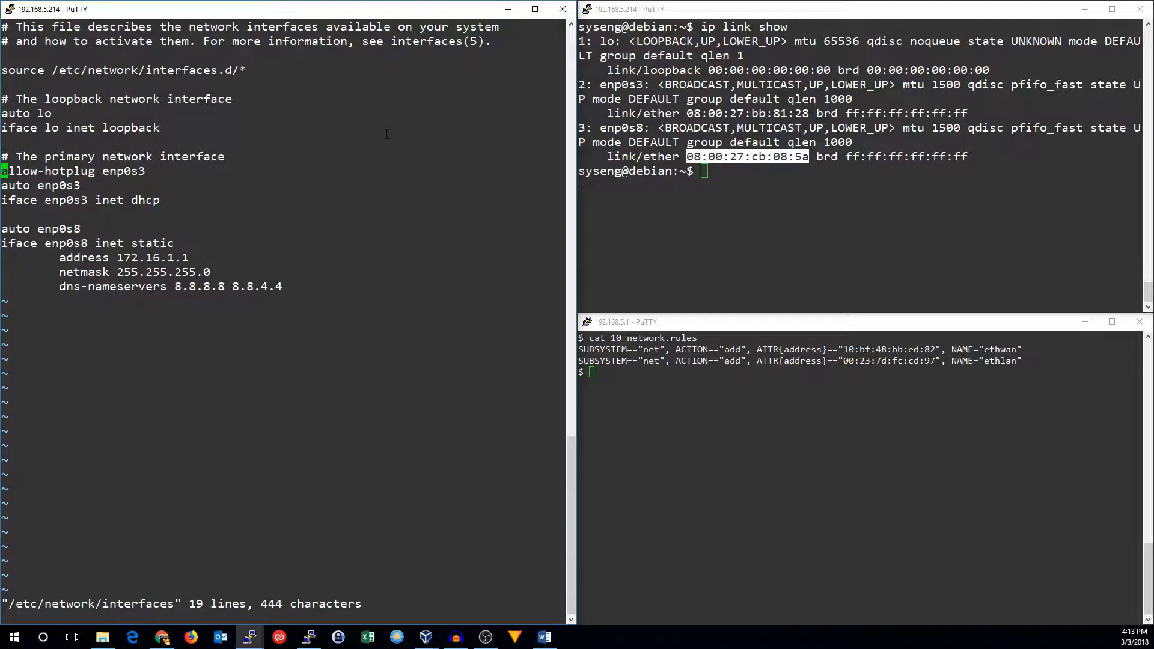
pyautogui.write(':%s/enp')
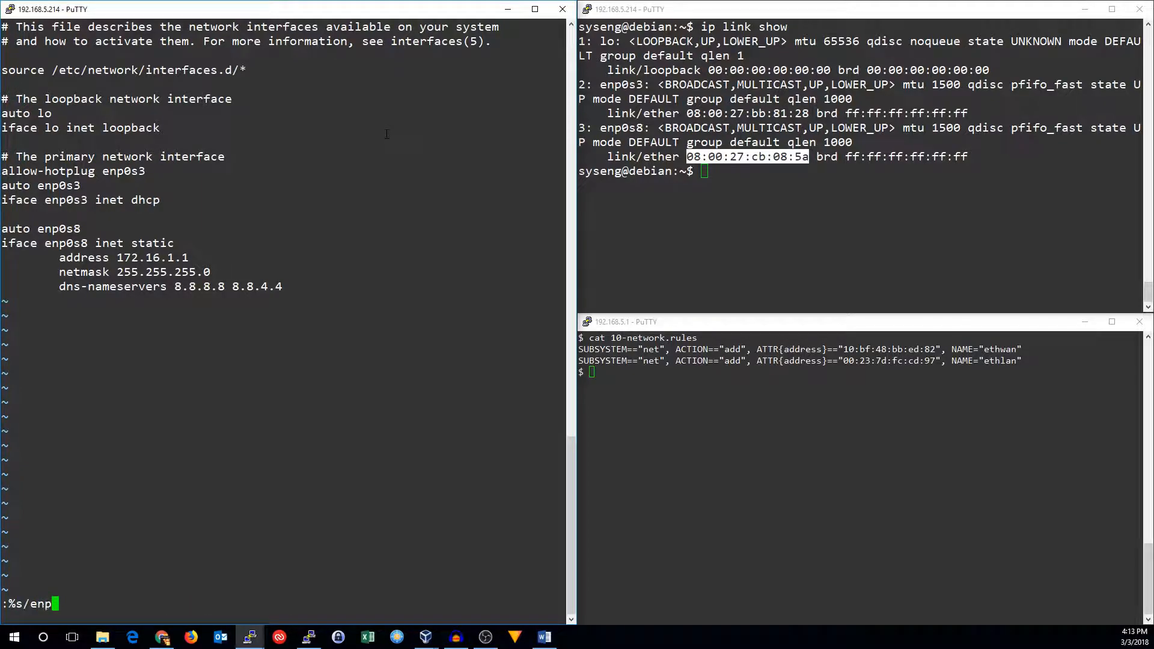
pyautogui.write('0s0')
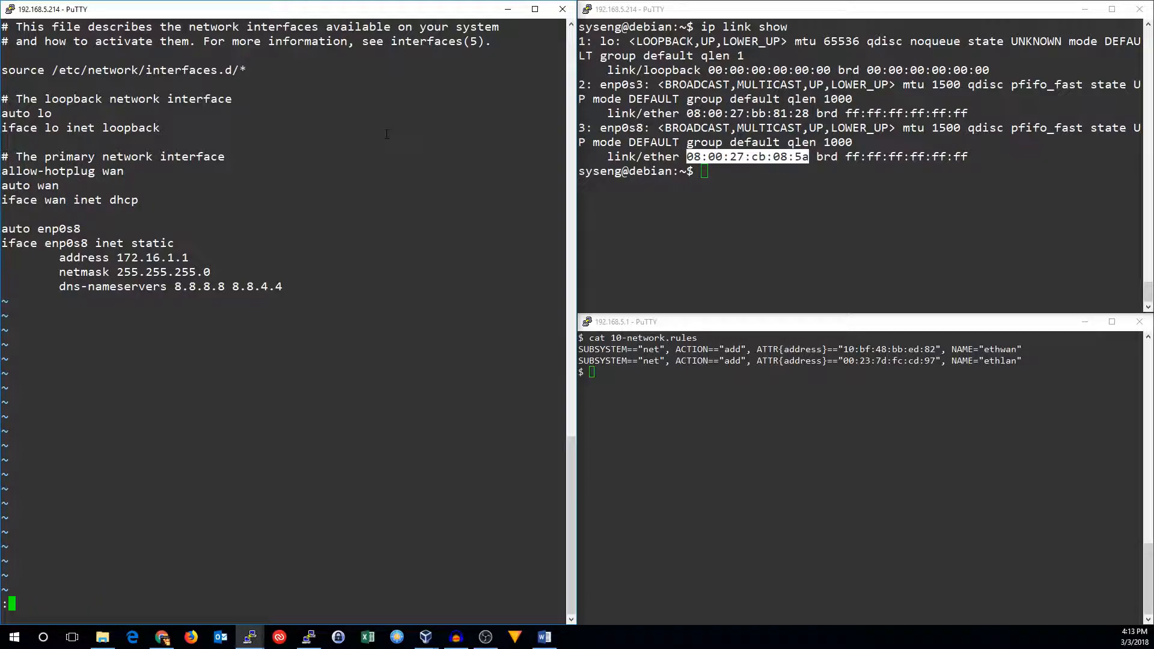
# Substitute enp0s8 with lan and save the interfaces file
pyautogui.write(':%s/')
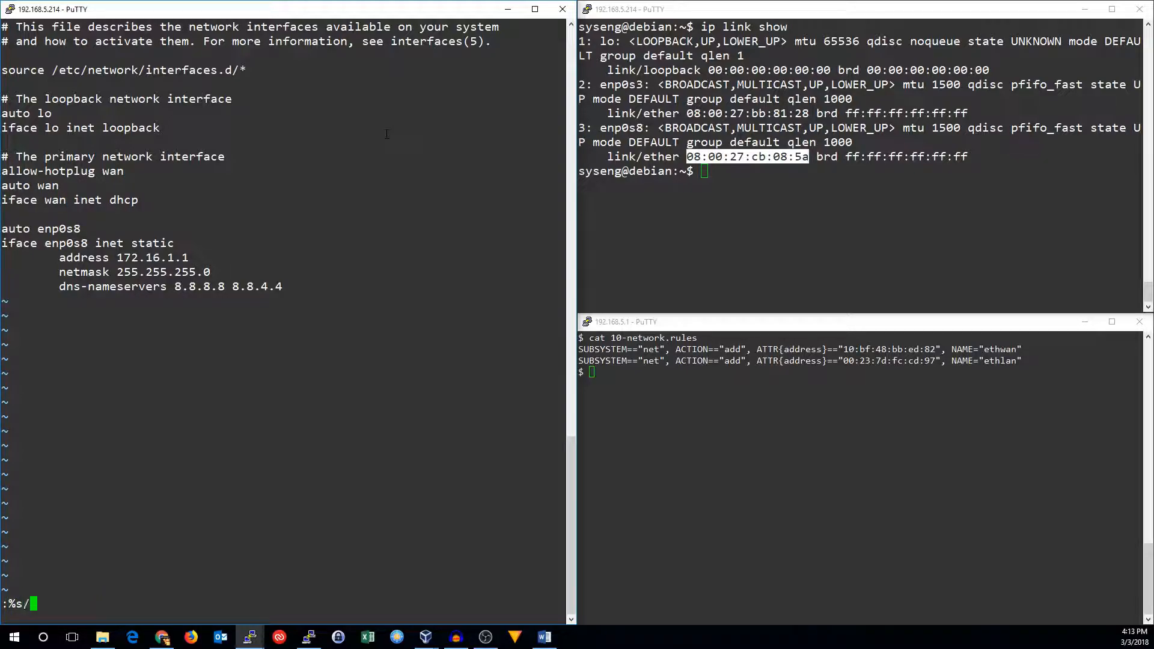
pyautogui.write('enp0s8')
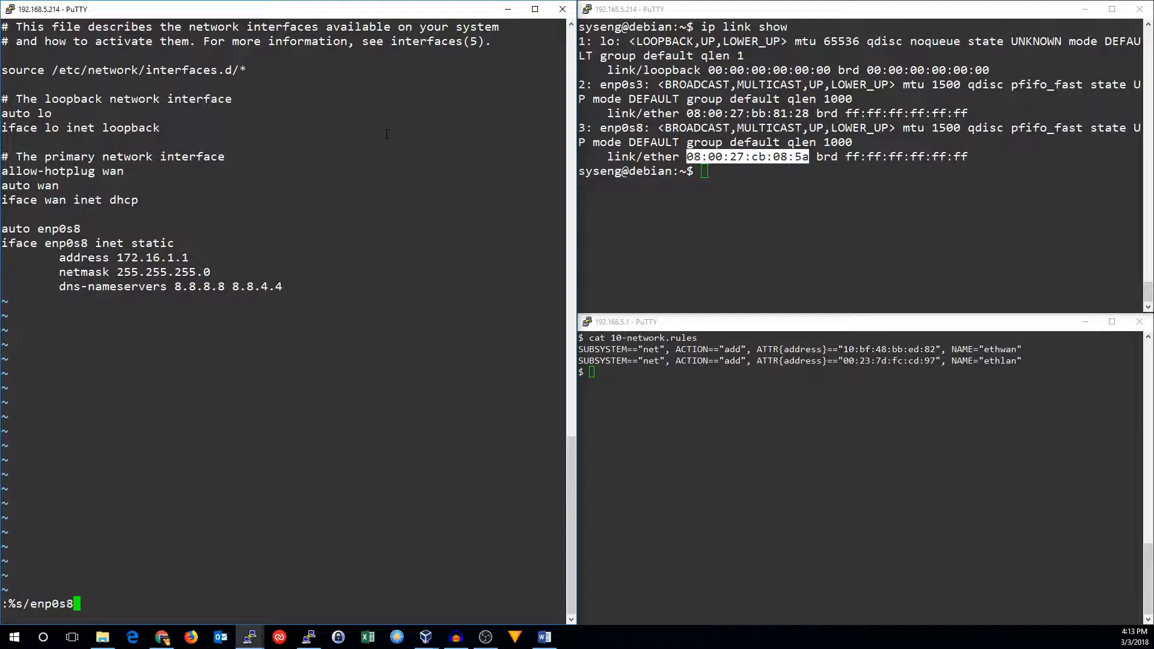
pyautogui.write('/lan/')
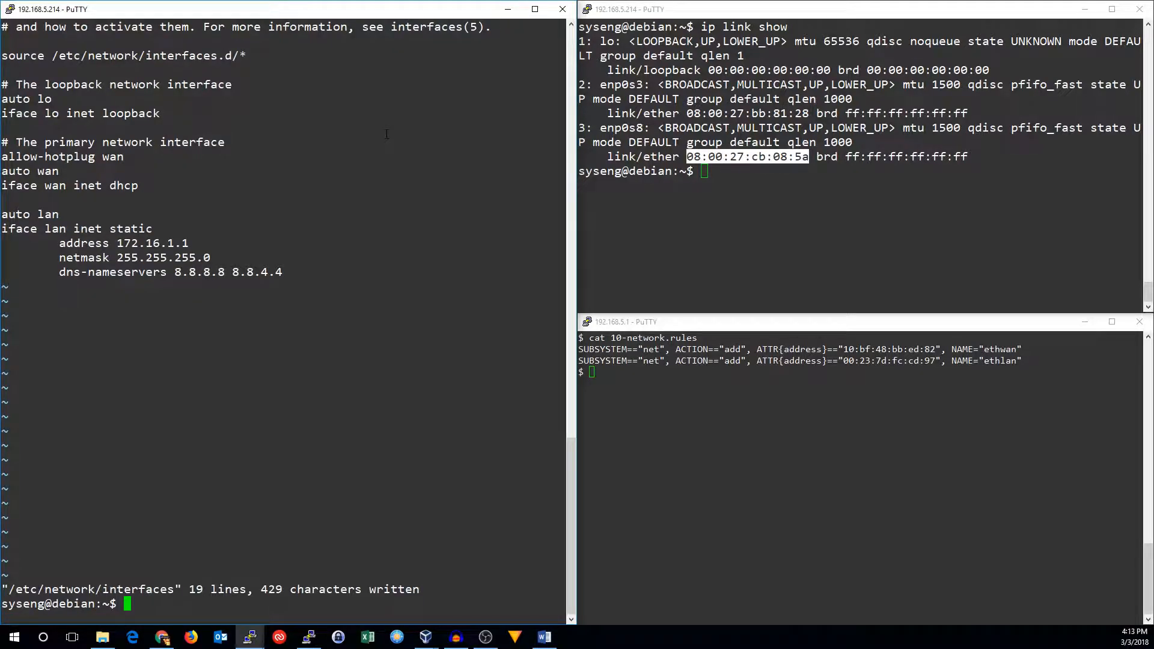
# Reboot the server with sudo reboot and restart the PuTTY session
pyautogui.write('sudo reboot')
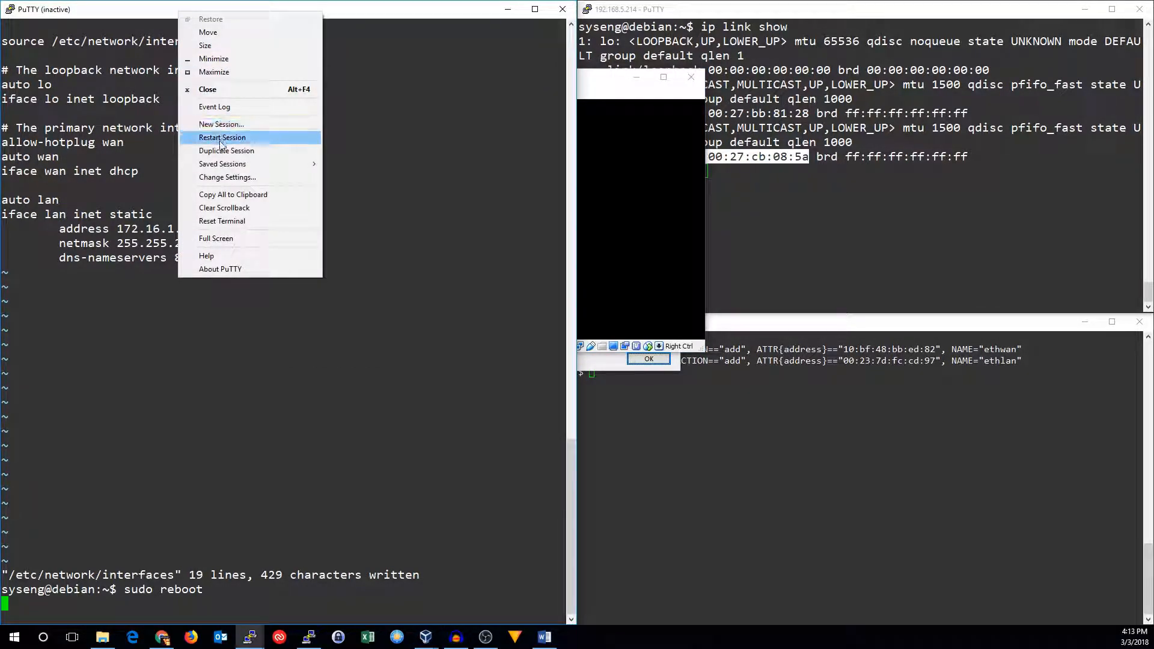
pyautogui.click(221, 137)
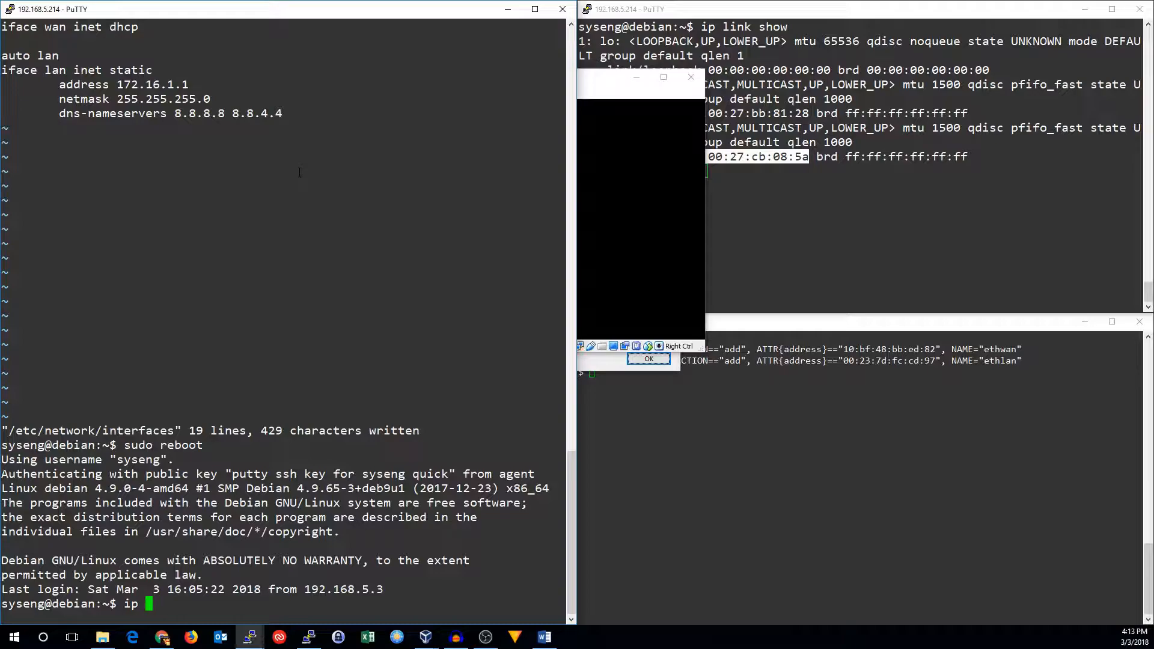